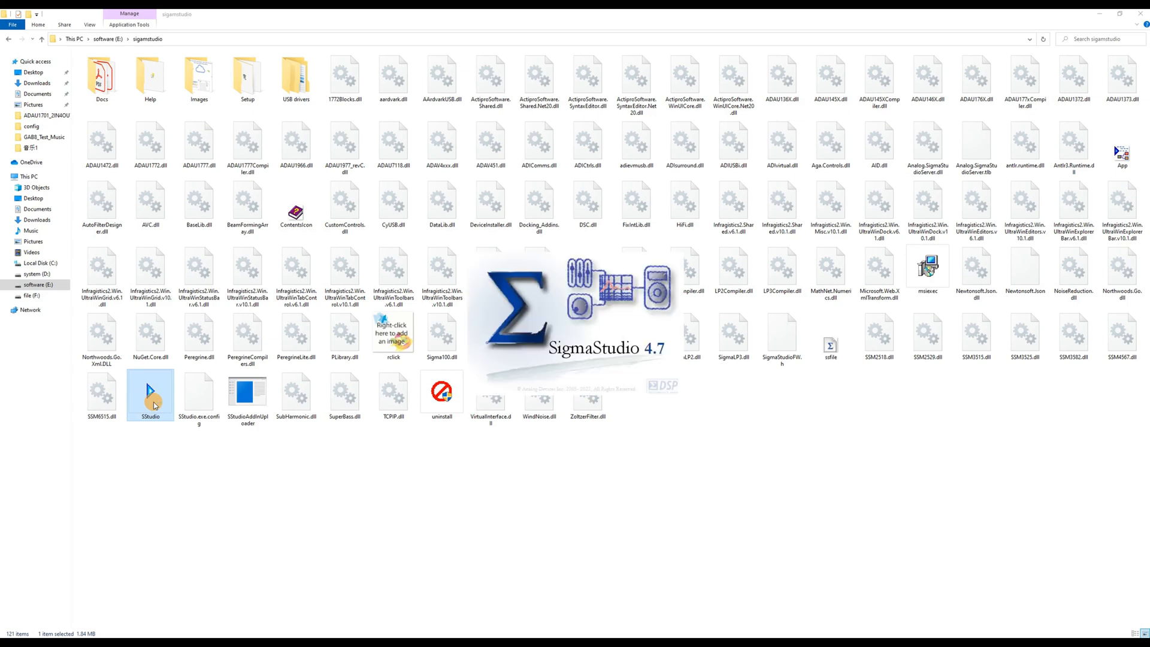
Open the File menu in the newly launched SigmaStudio 4.7 window
click(6, 24)
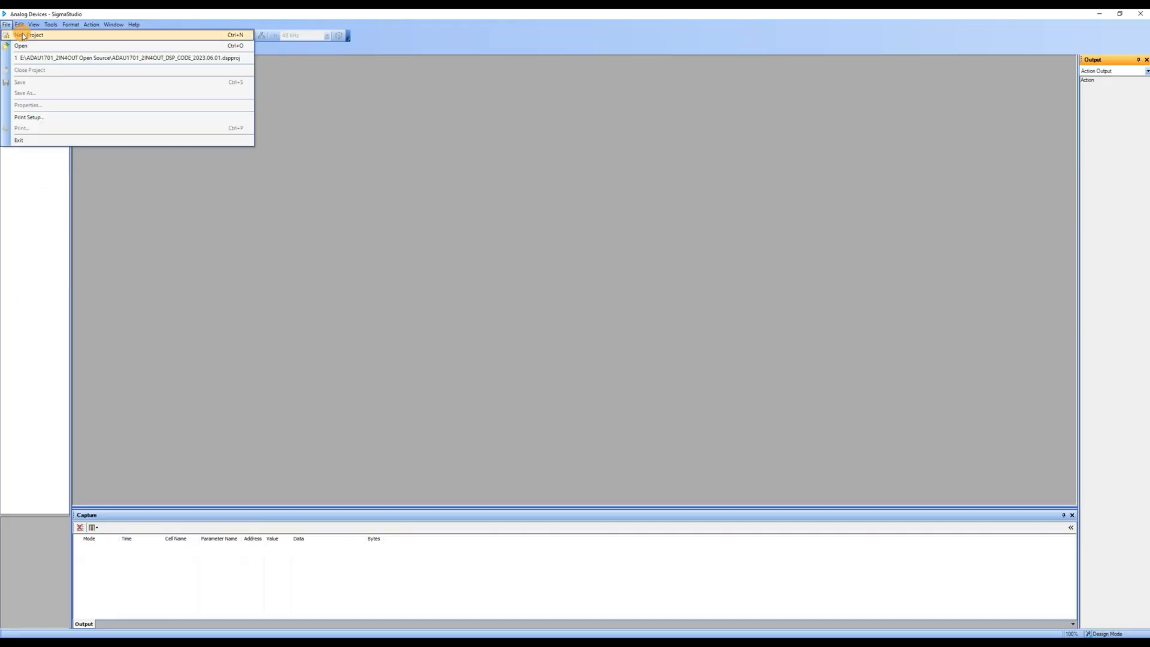
Start a new project and activate the USB interface for ADAU1701 (0x68) and E2Prom (0xA0)
click(30, 35)
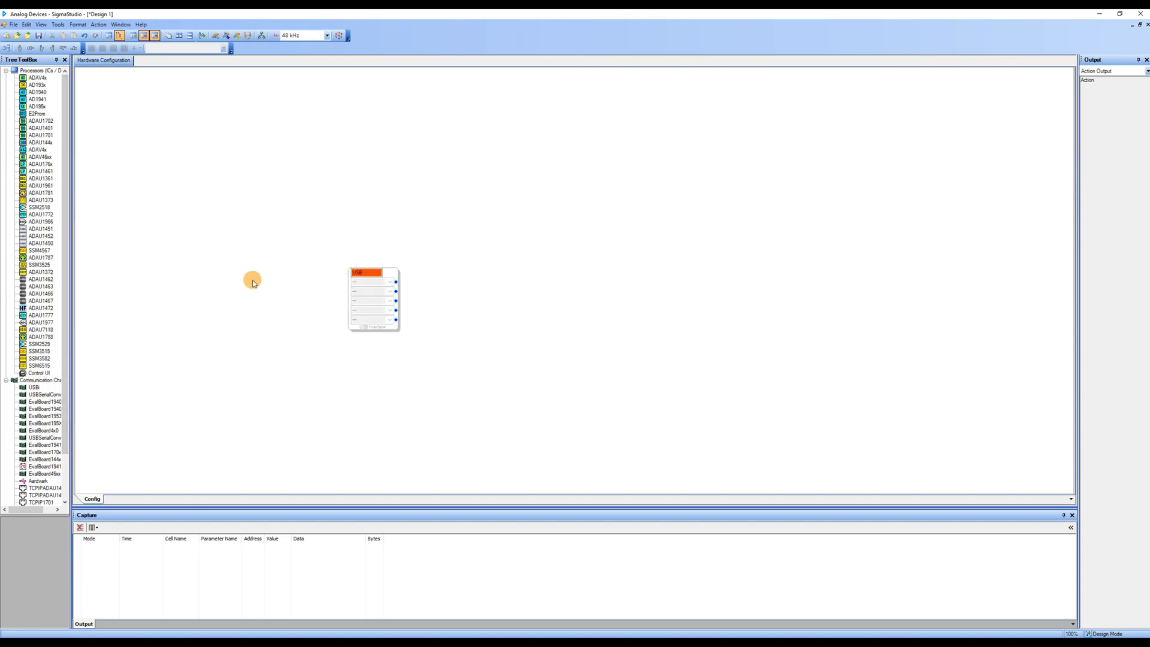
mouse_move(35, 229)
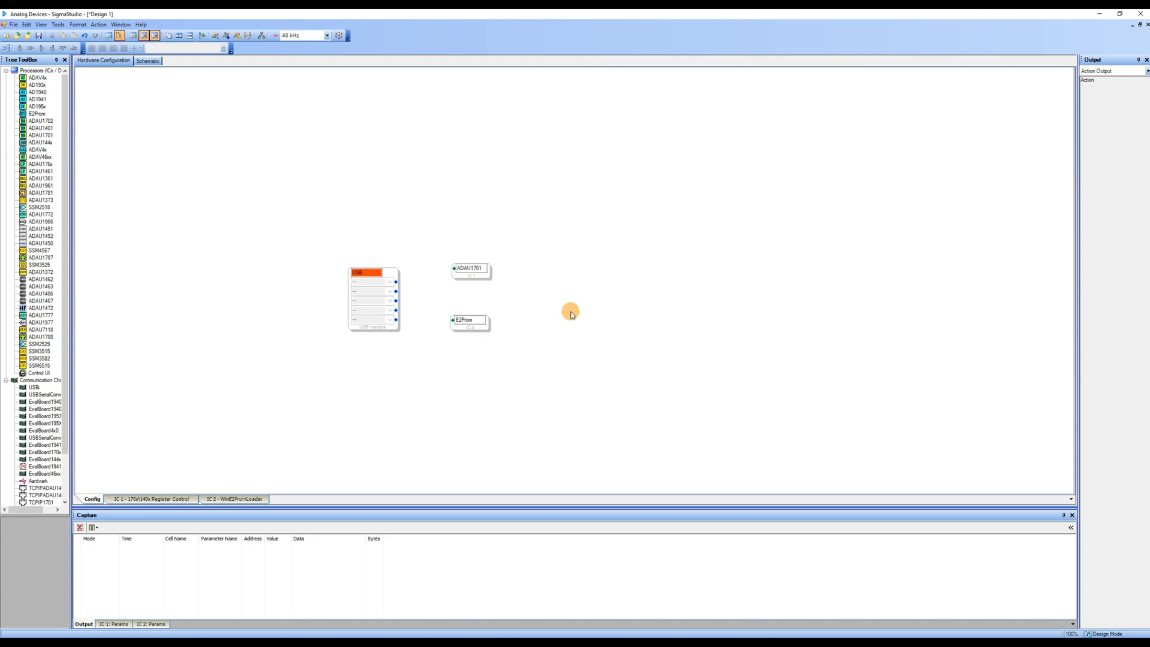
click(373, 273)
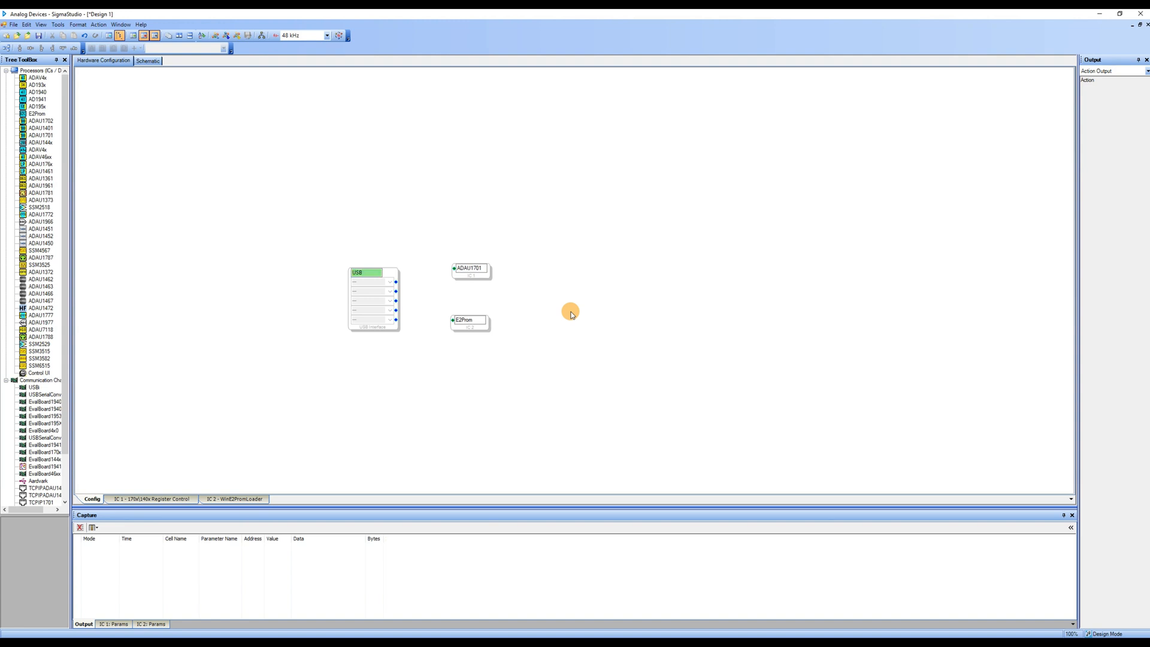
mouse_move(409, 370)
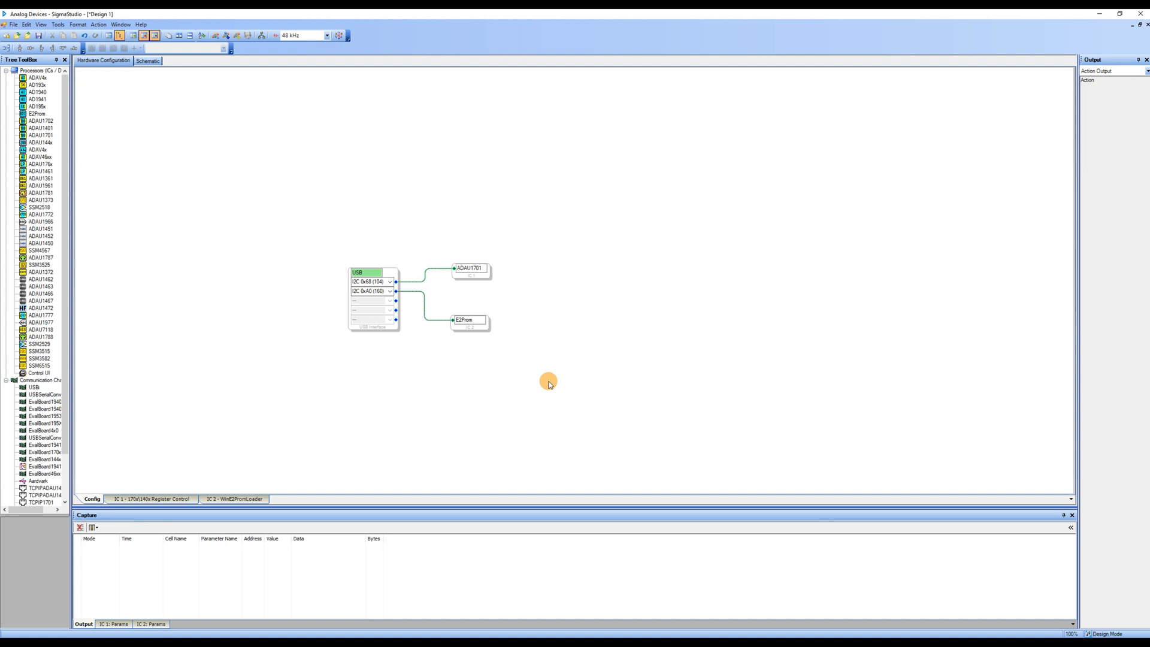
mouse_move(712, 359)
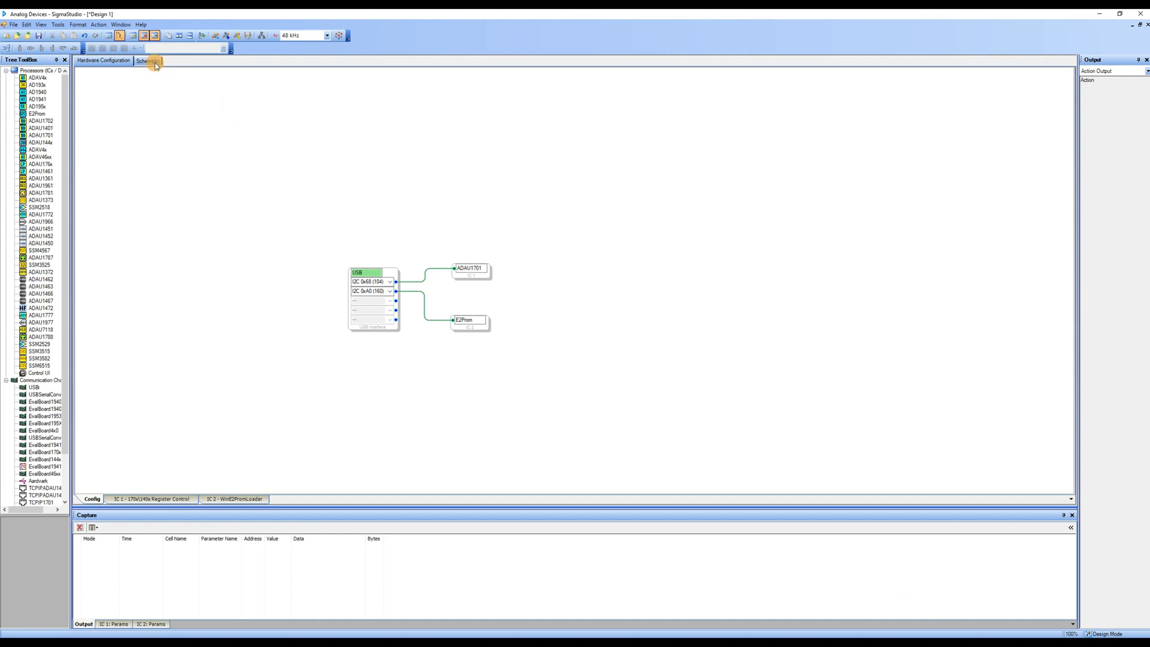
Switch to the Schematic page and expand the IO category to reach the Input block
click(146, 60)
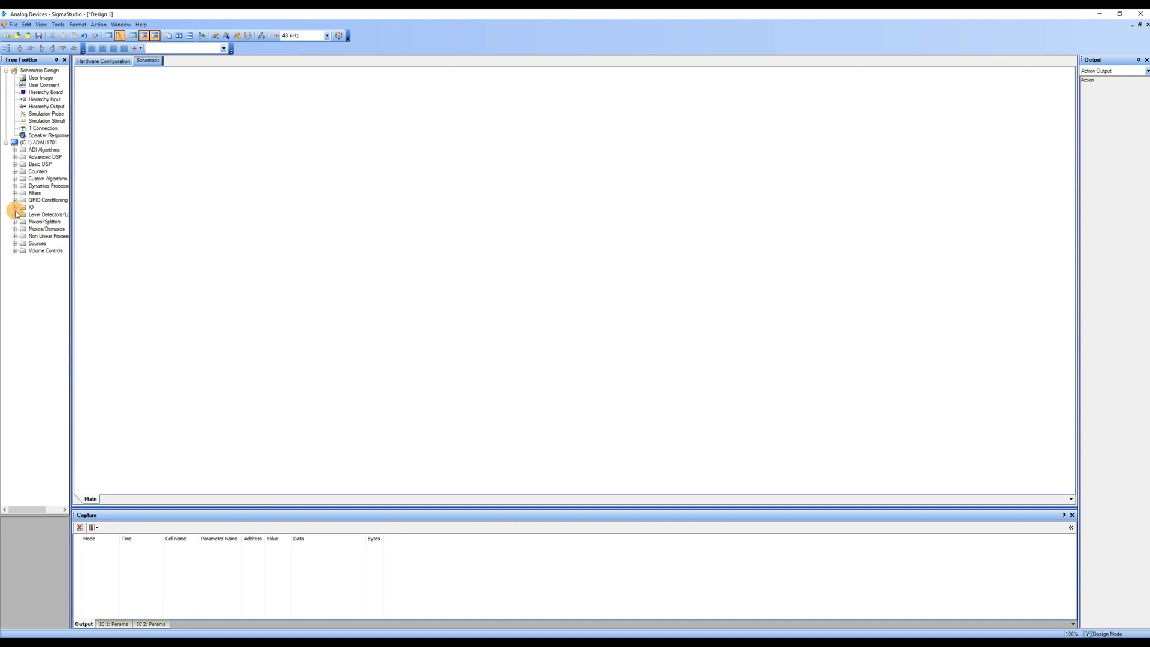
click(16, 206)
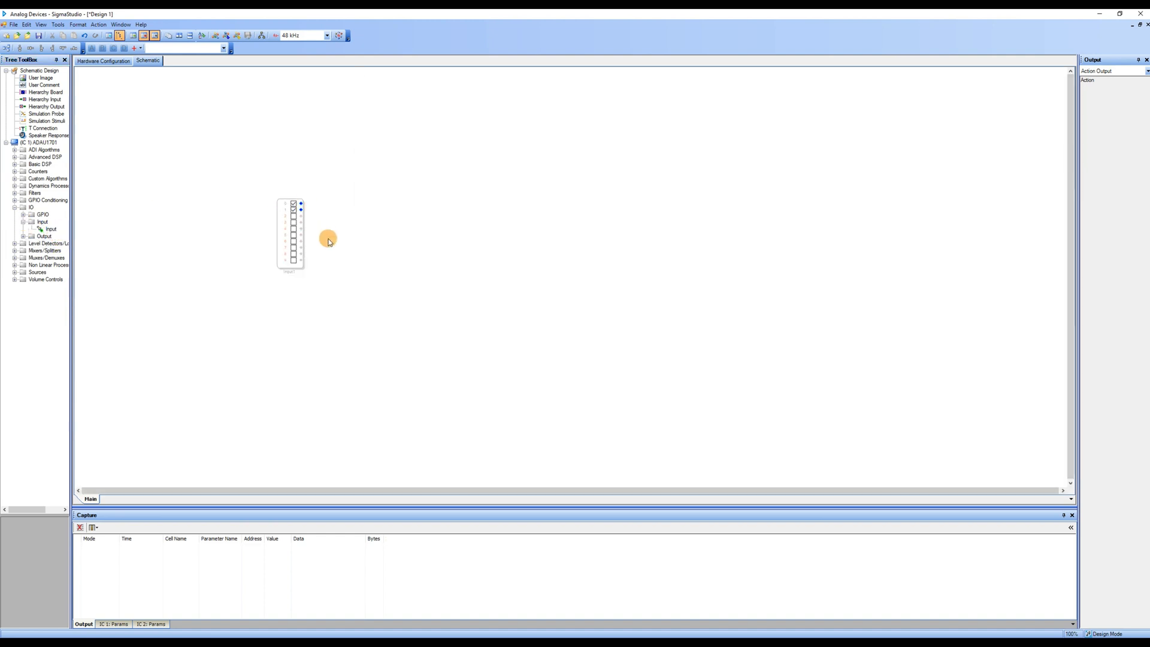
mouse_move(353, 260)
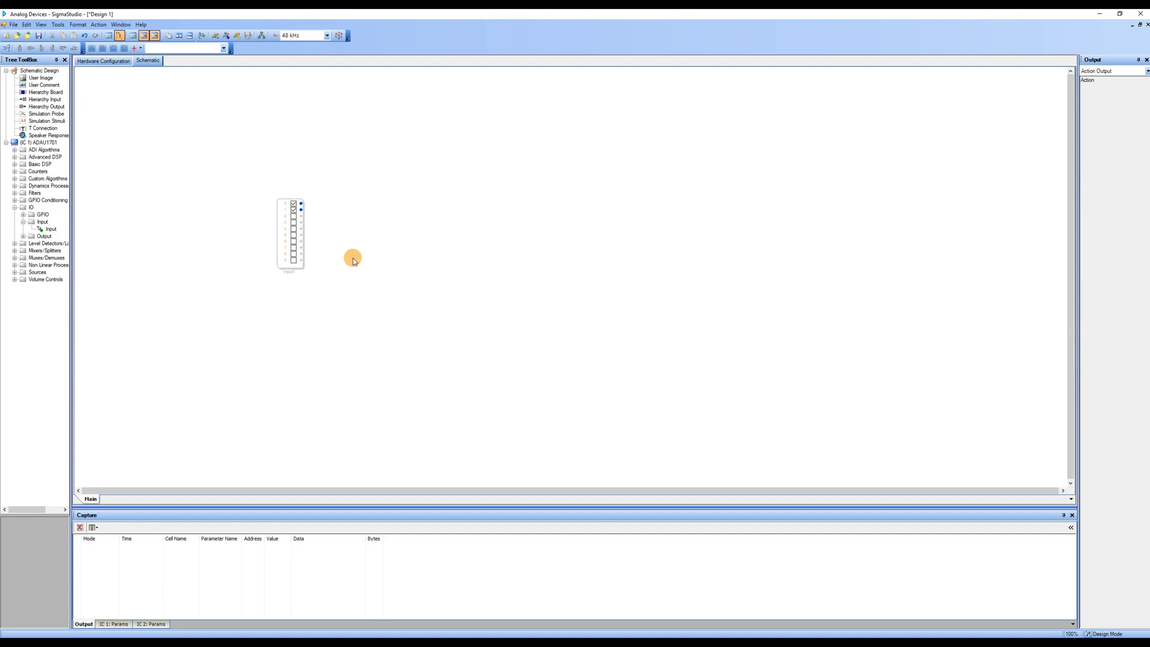
mouse_move(300, 207)
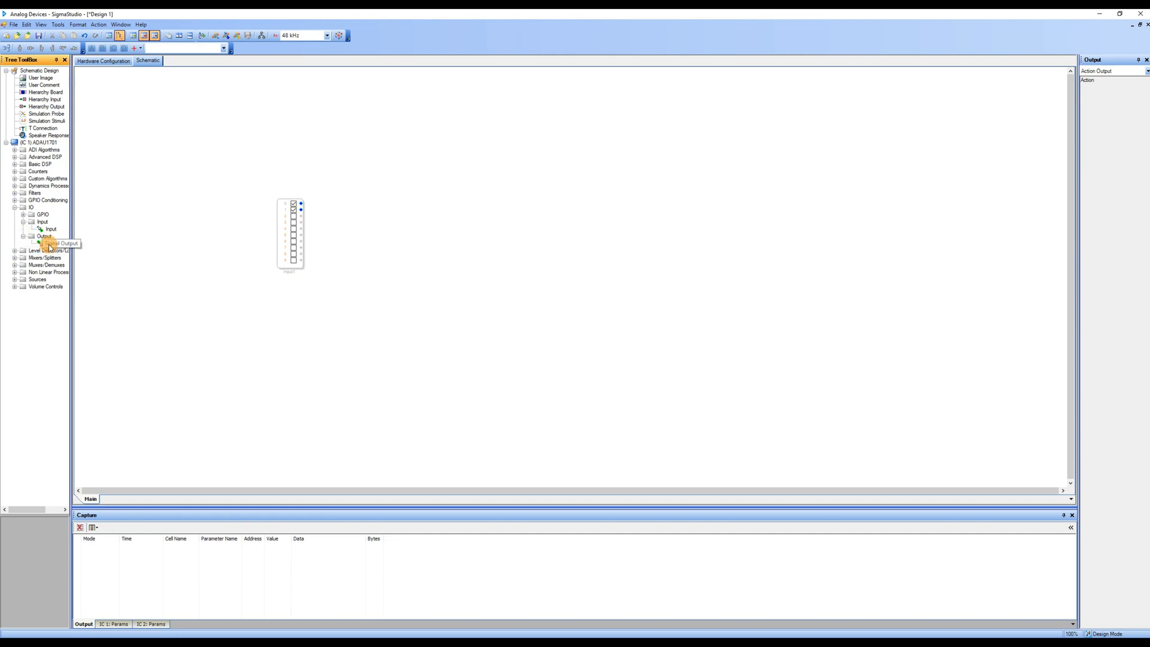
Expand the IO Output group to place the DAC0–DAC3 output blocks
click(50, 244)
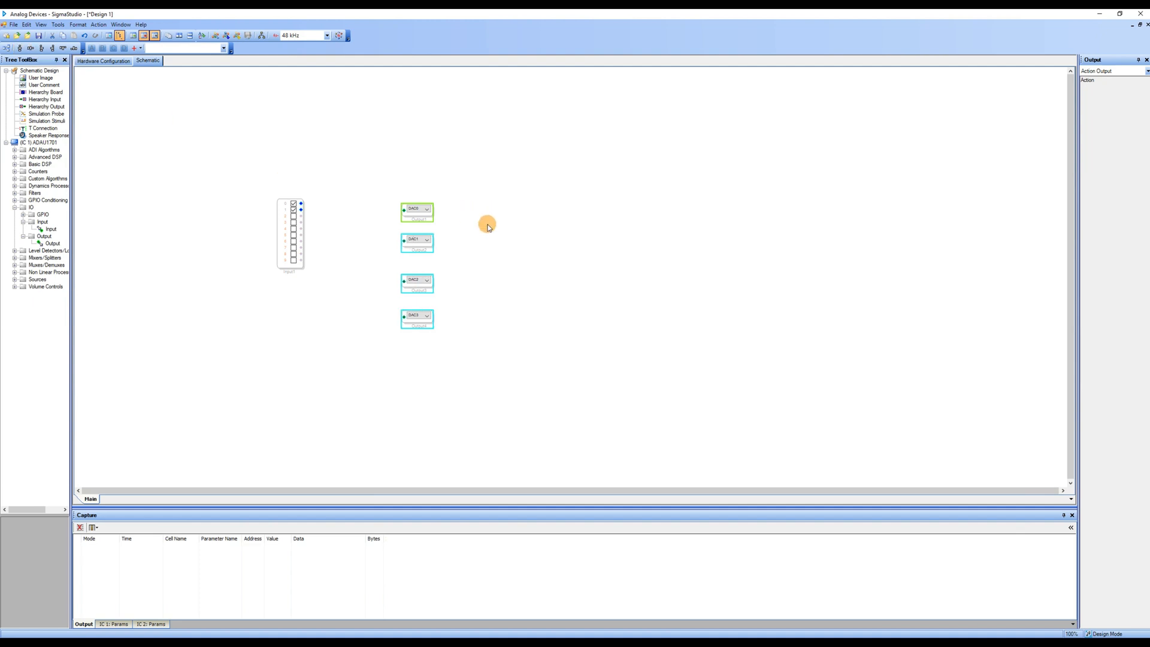
mouse_move(507, 258)
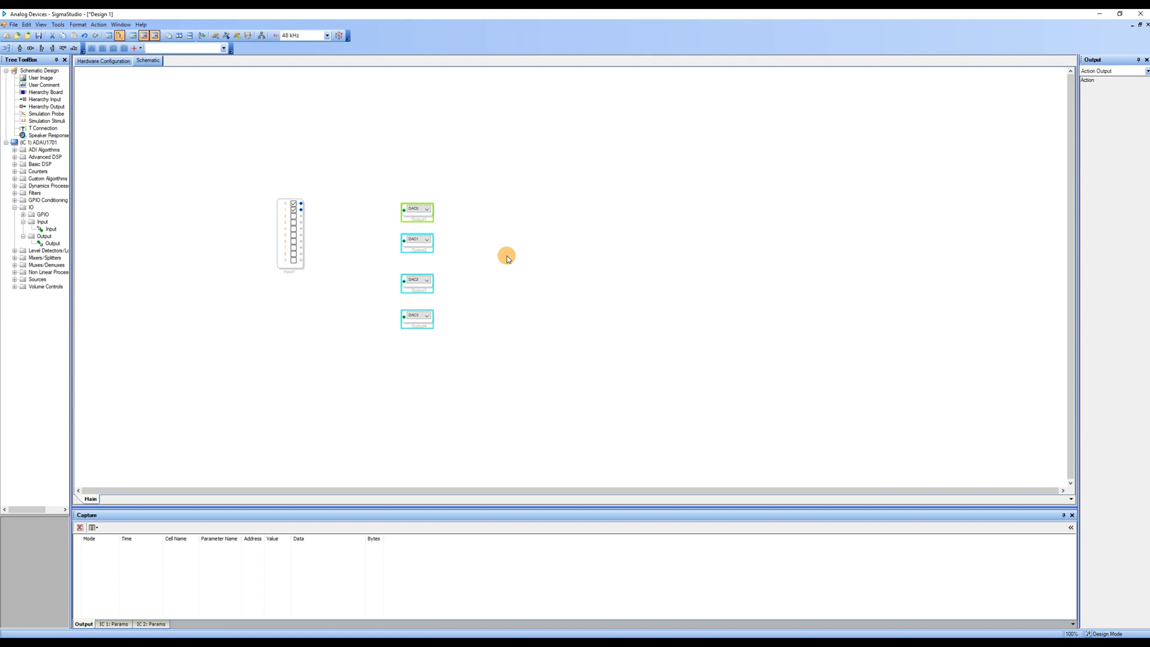
mouse_move(210, 216)
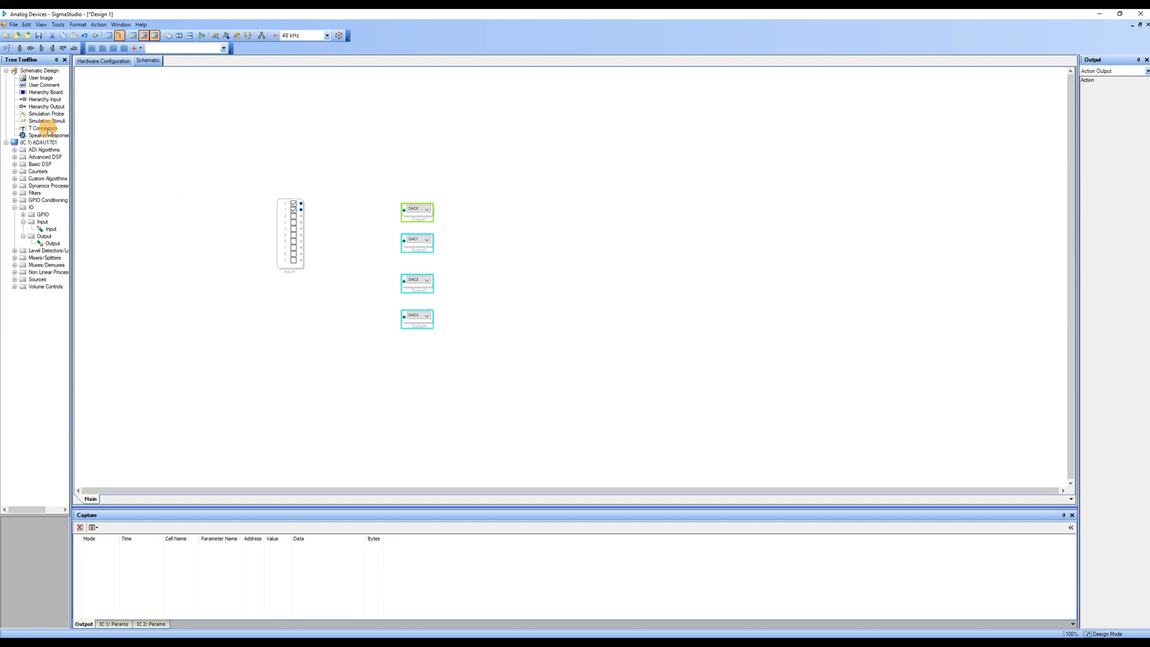
Place two T Connection splits between the Input block and the DAC outputs
click(43, 128)
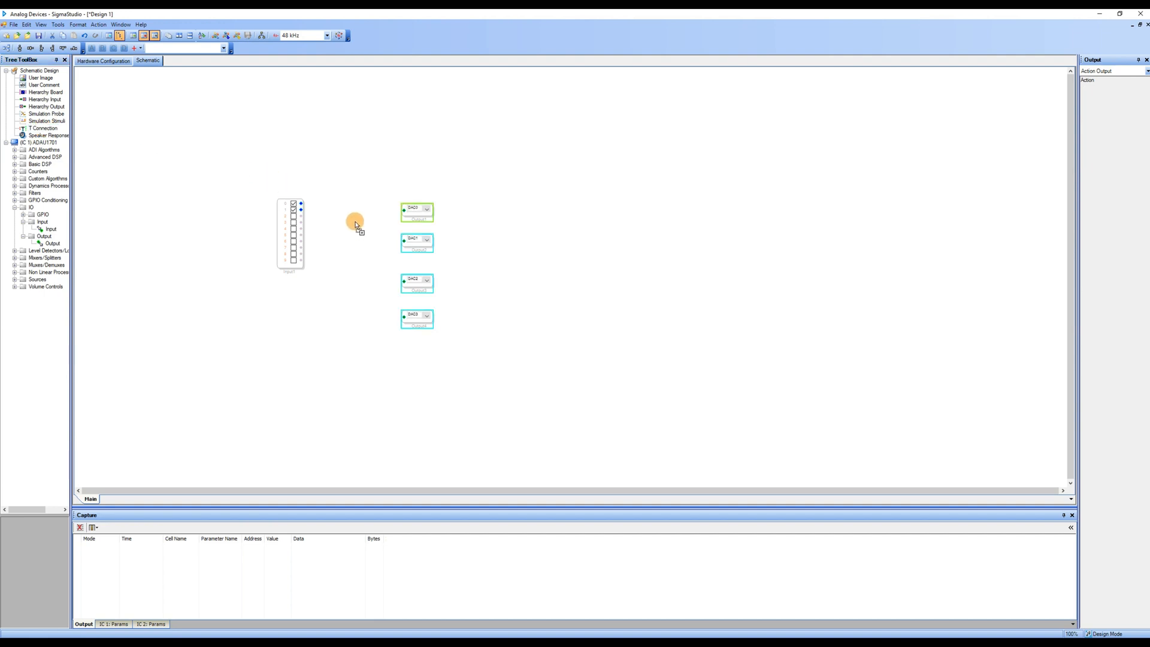
click(42, 128)
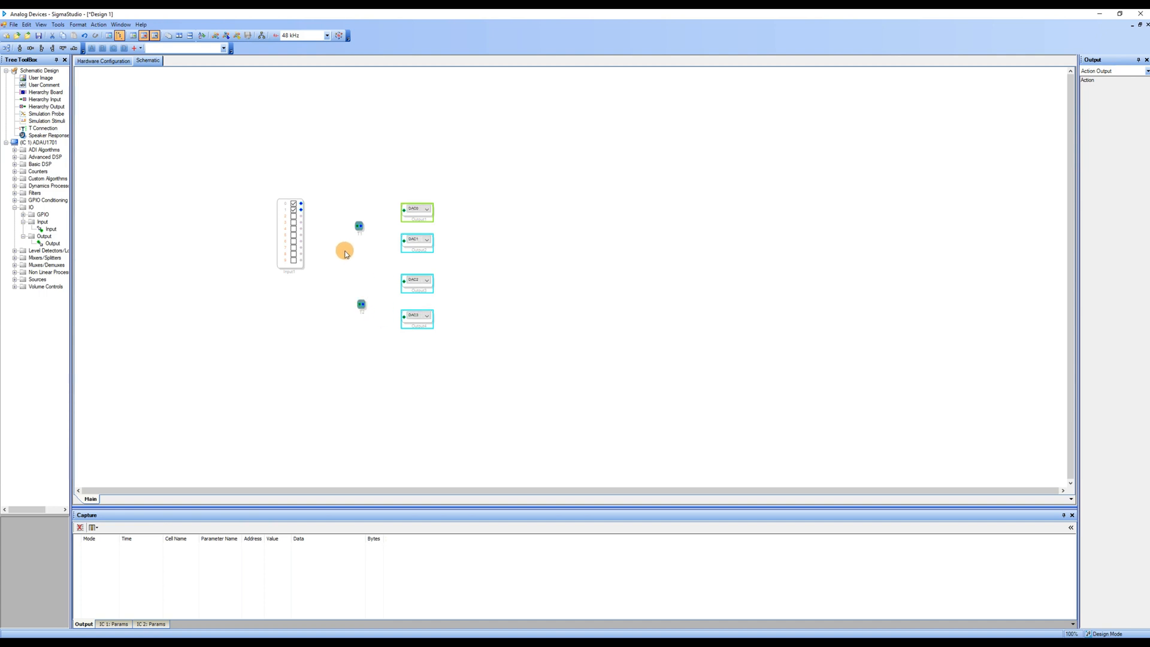
mouse_move(286, 200)
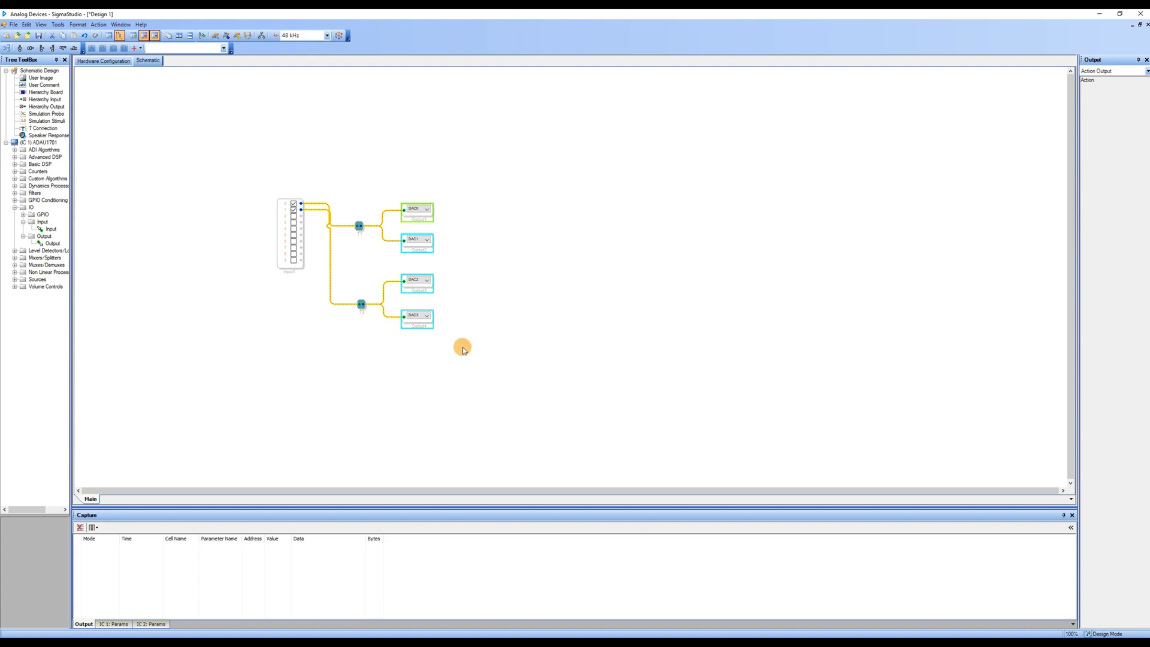
mouse_move(726, 450)
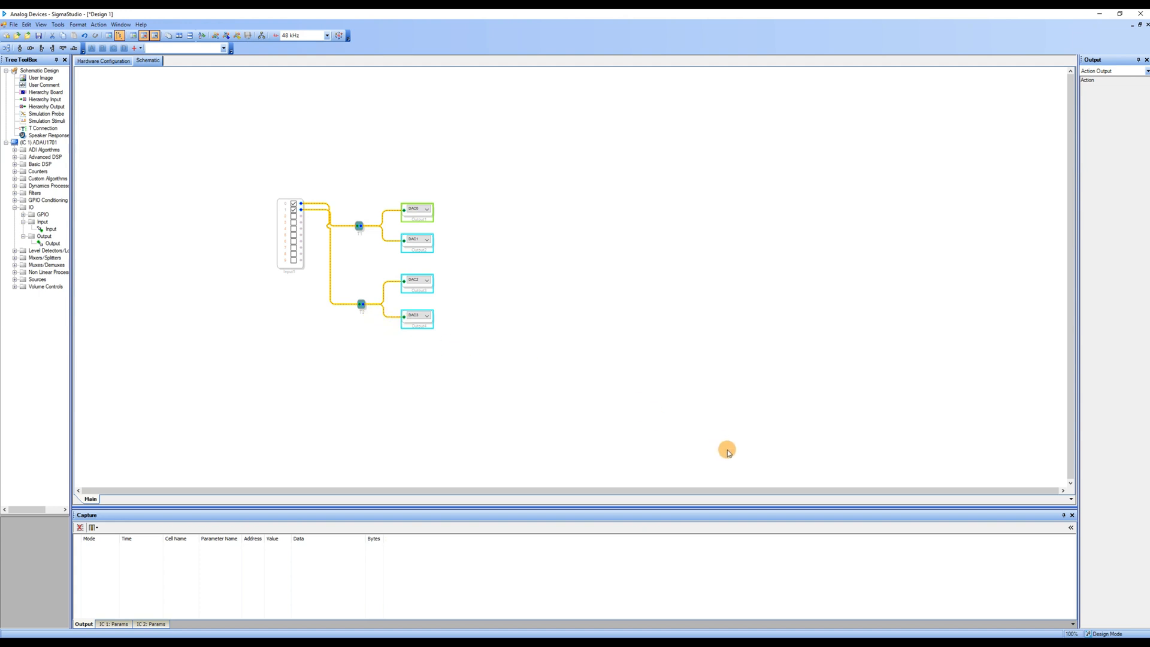
mouse_move(813, 455)
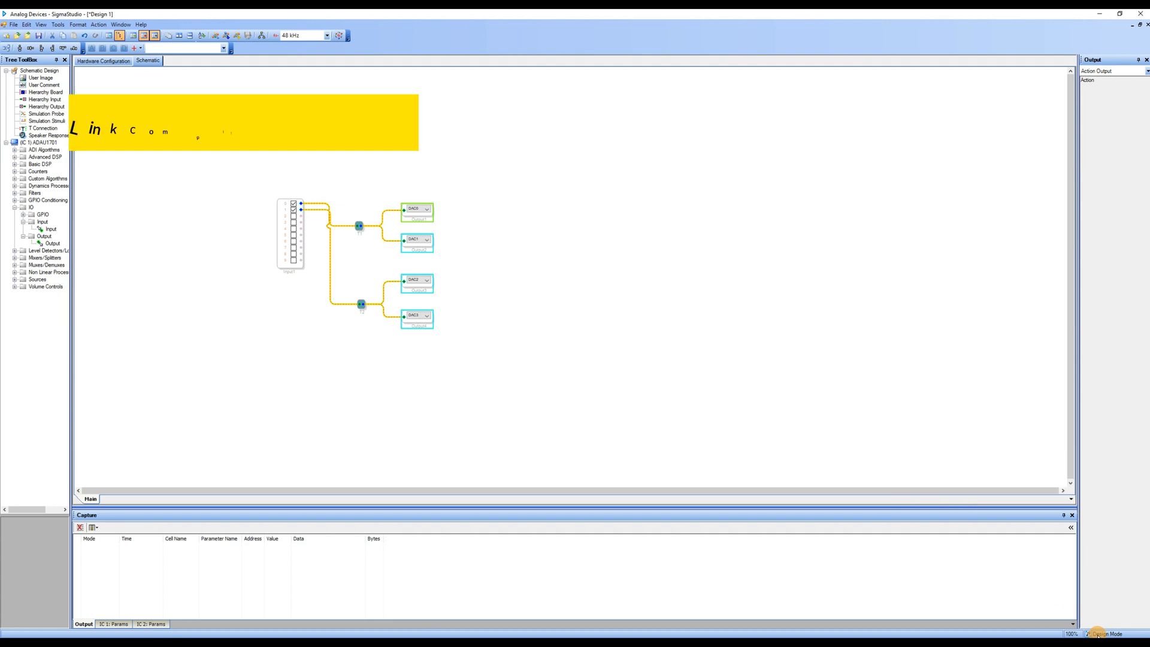
mouse_move(226, 35)
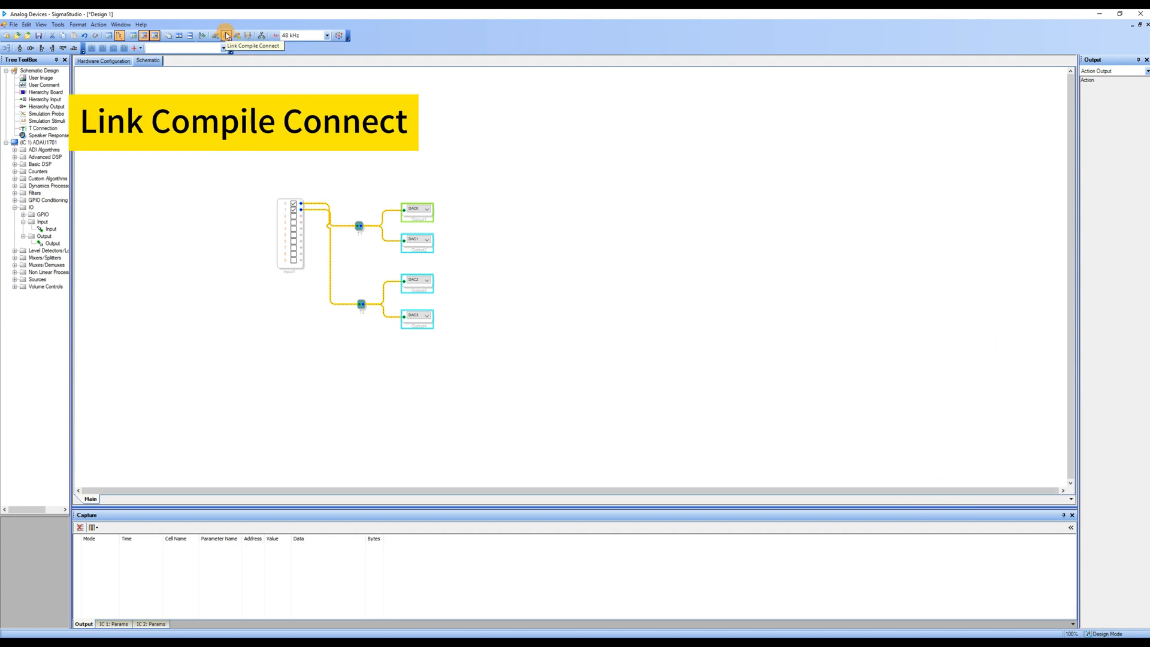
Link, compile and download the wired design to the ADAU1701
click(226, 36)
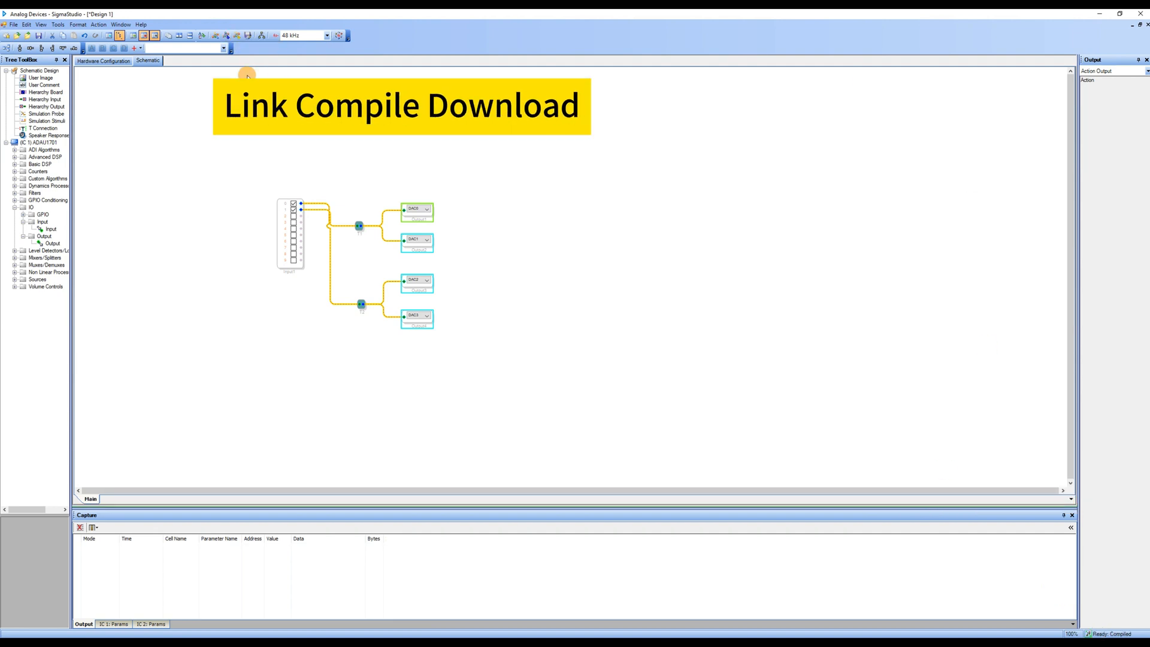
mouse_move(238, 36)
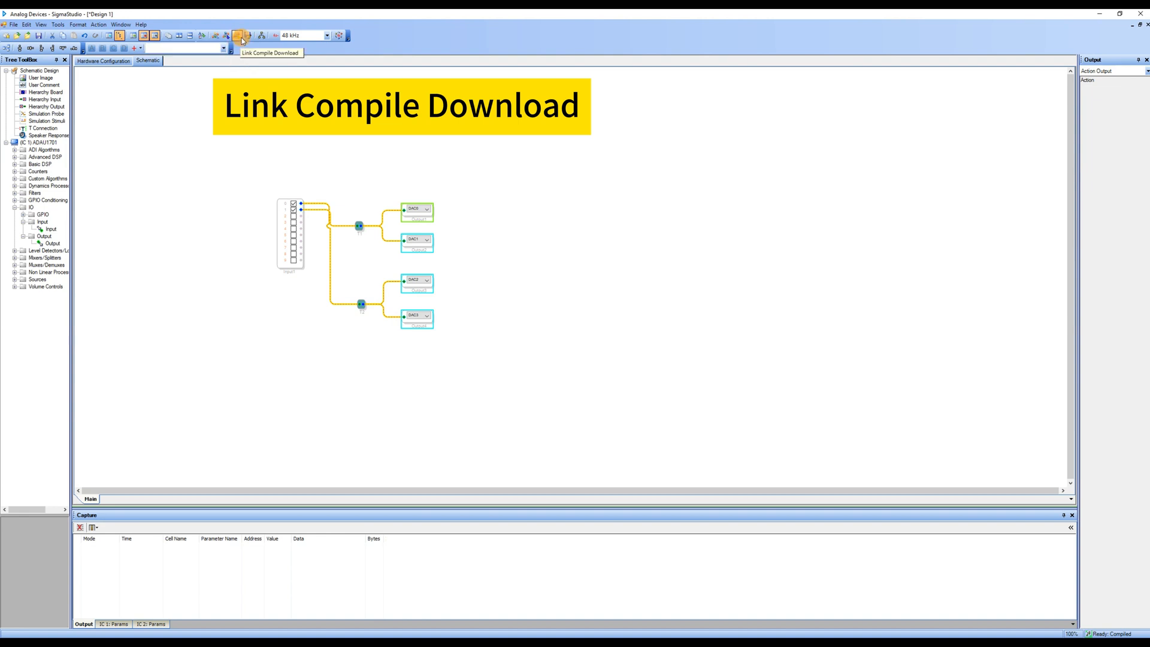
click(241, 35)
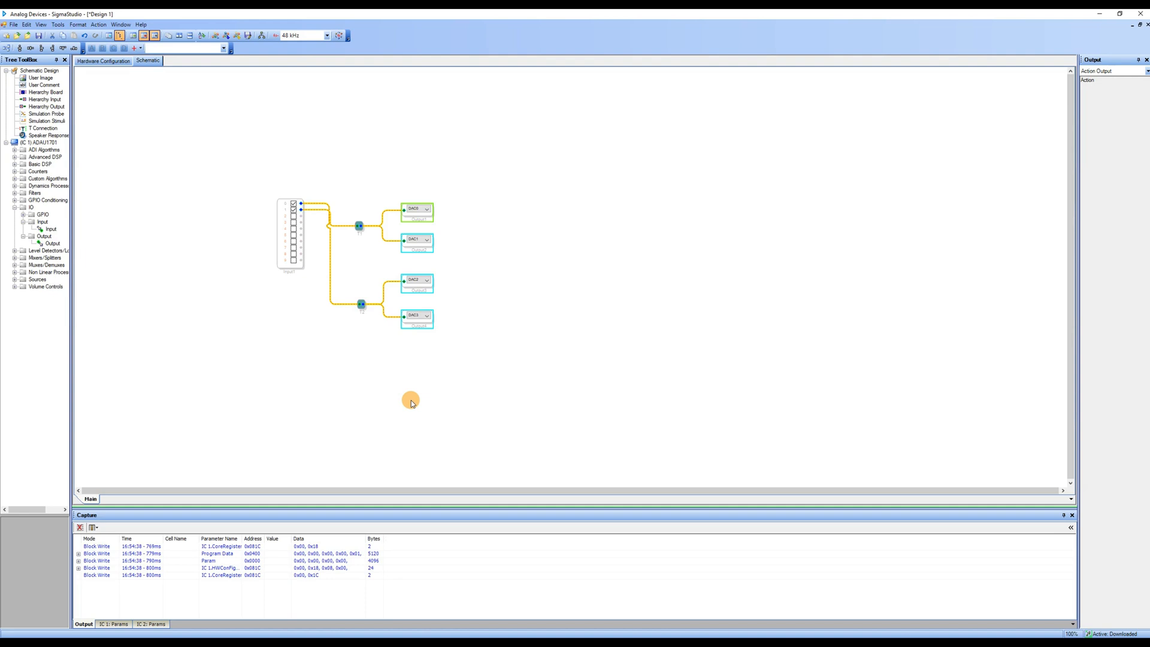
mouse_move(16, 287)
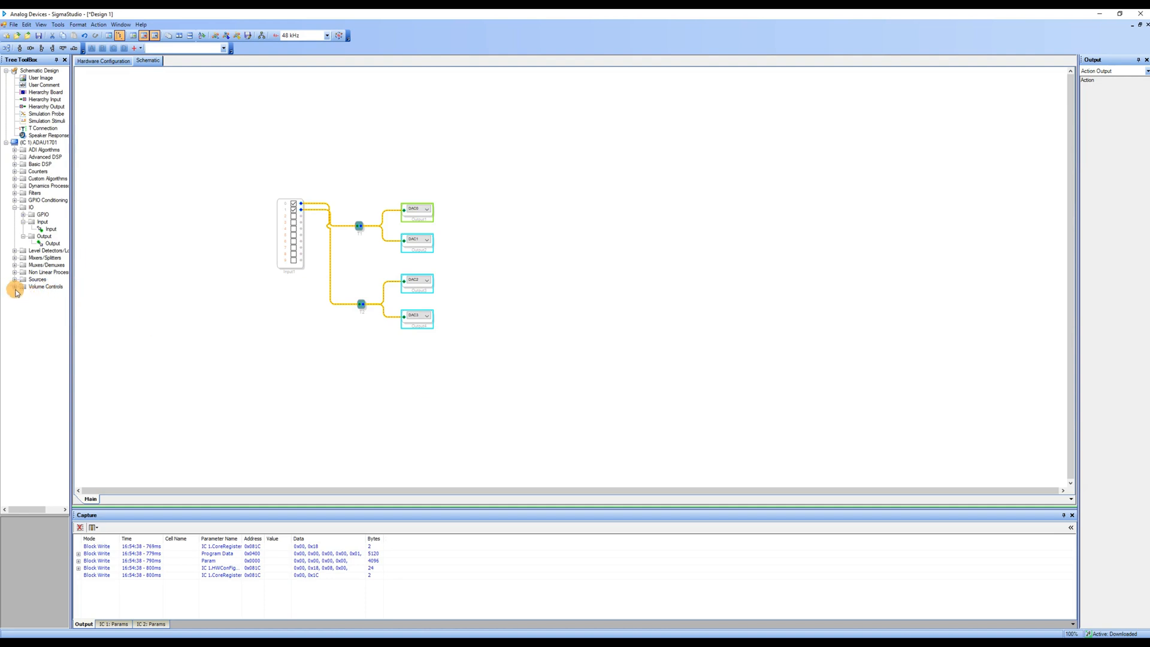
Expand Volume Controls and its Mute group to show the mute block variants
click(16, 286)
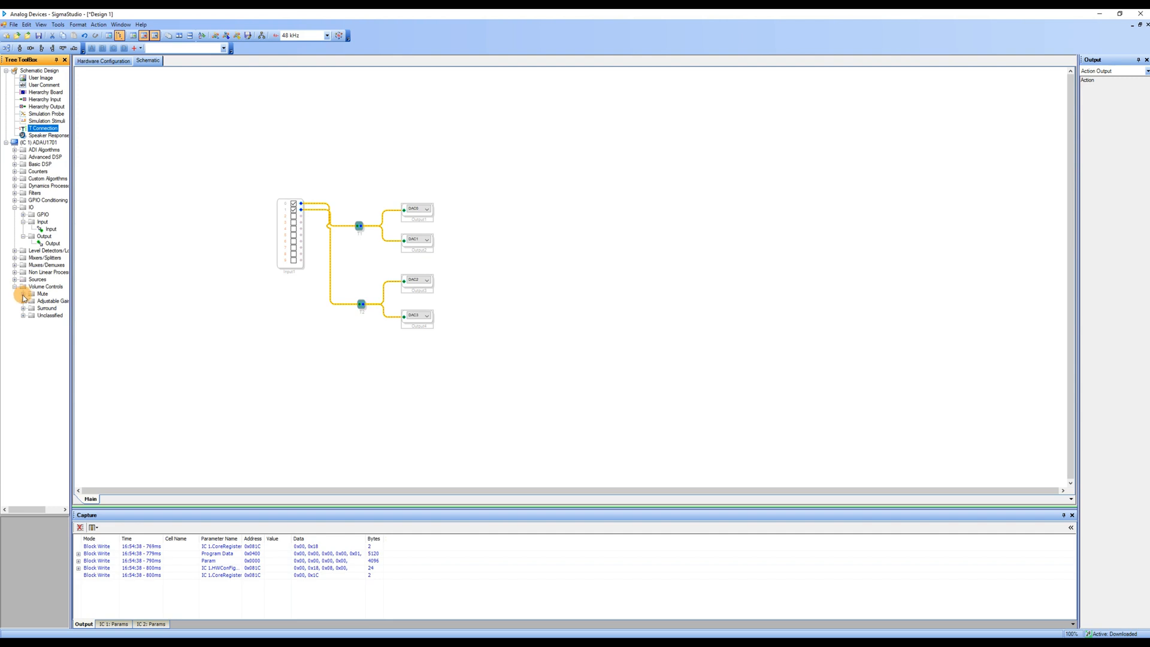
click(27, 293)
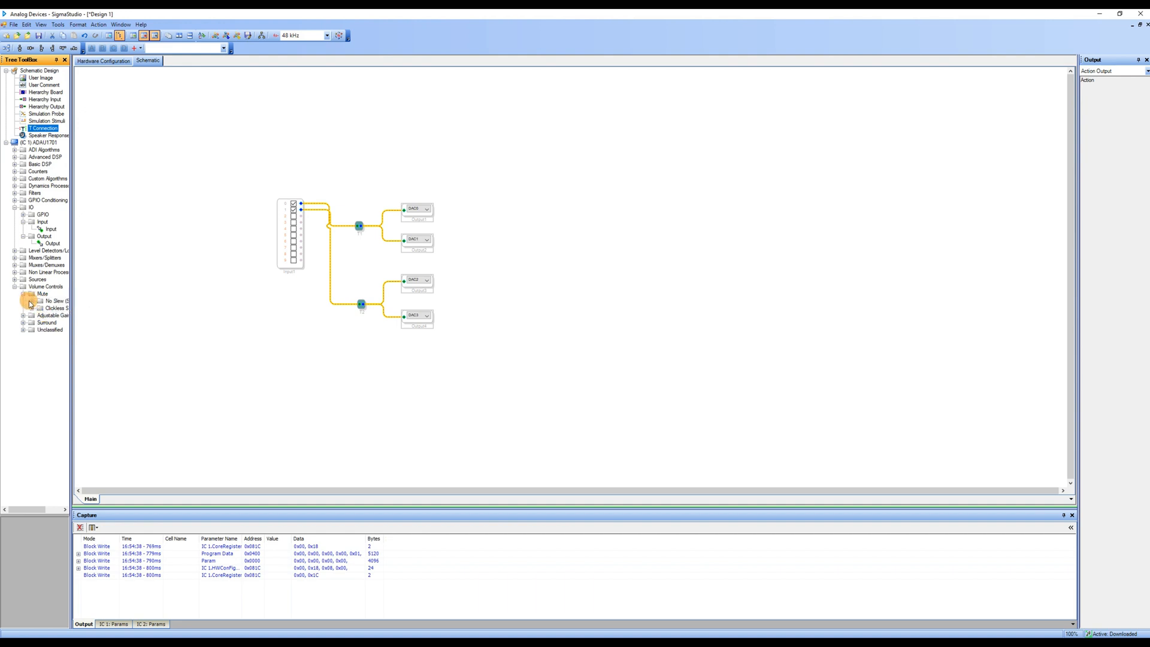
mouse_move(52, 308)
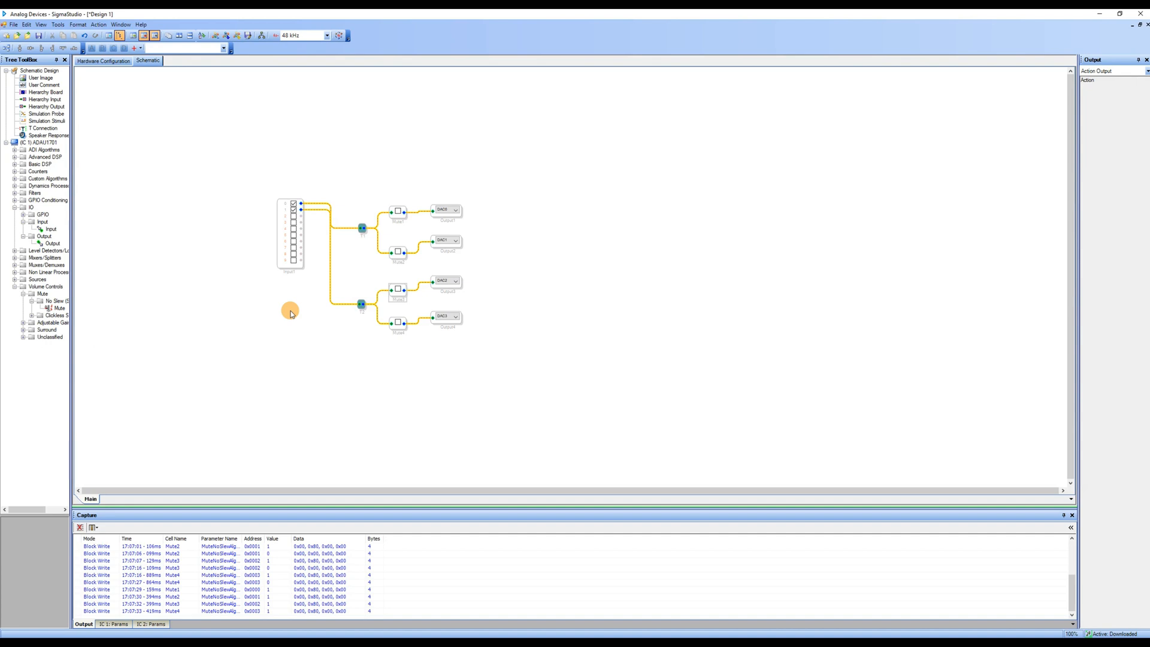
mouse_move(281, 280)
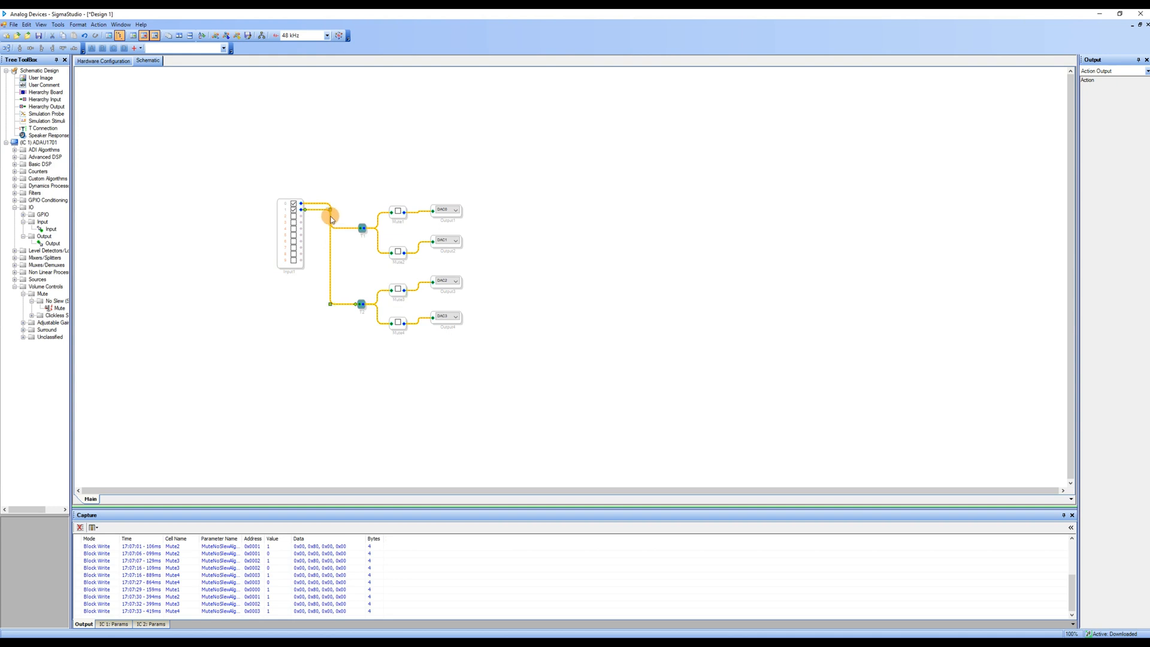
Collapse Mute and expand Adjustable Gain > Single/Multiple to reach the volume slider
click(330, 220)
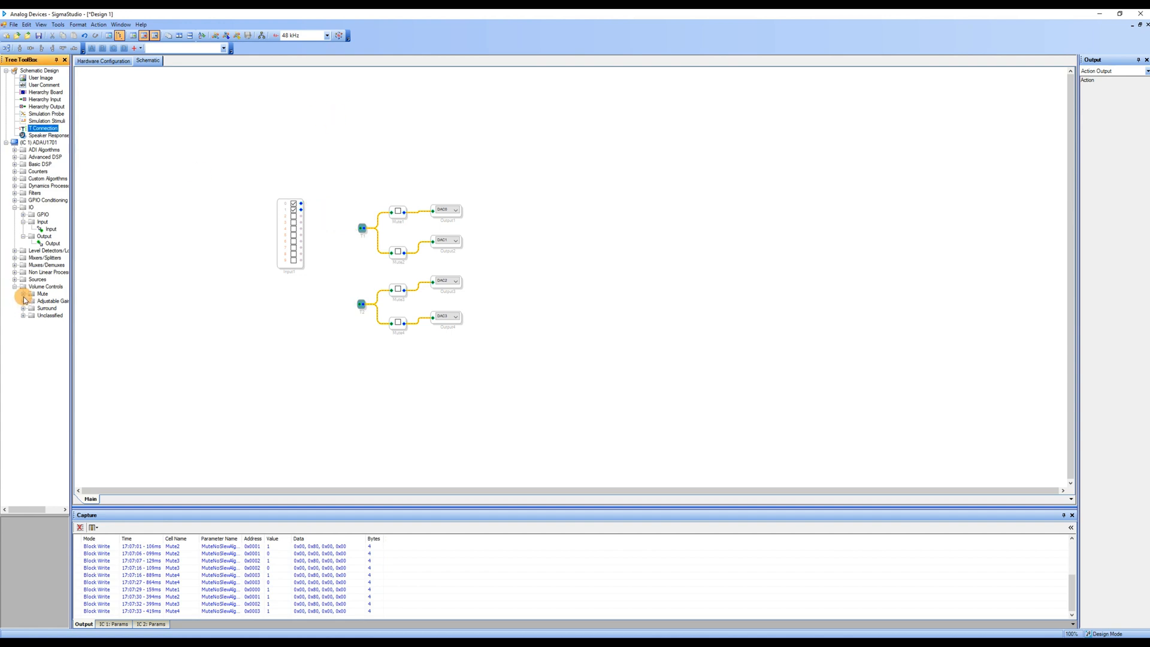
click(22, 300)
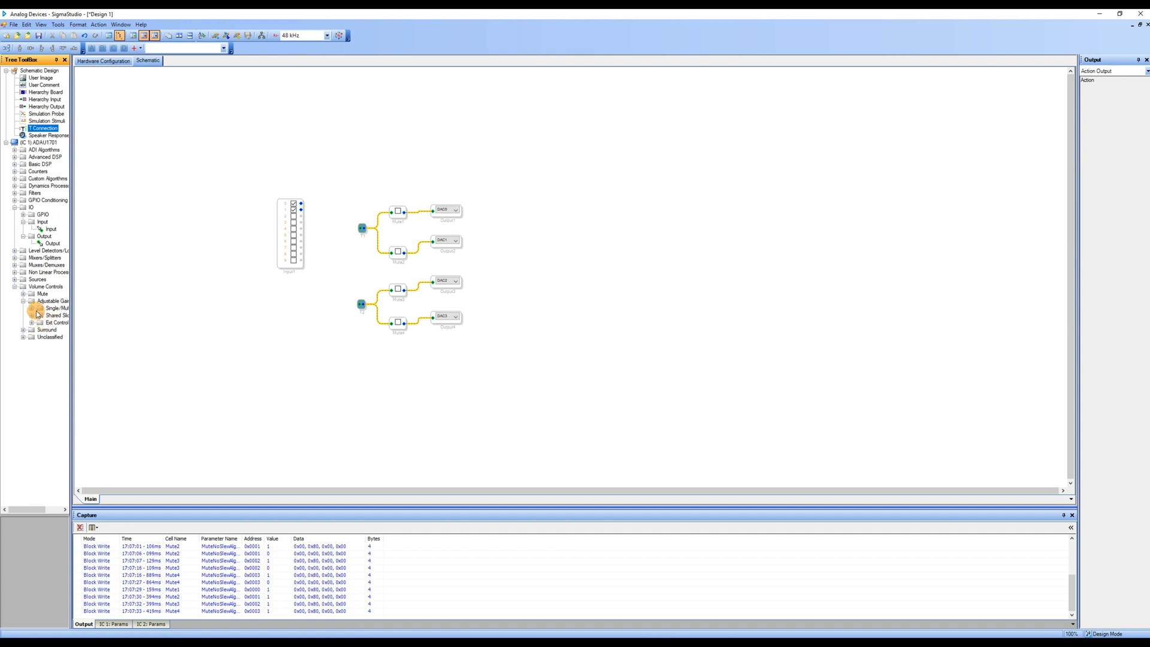
click(26, 308)
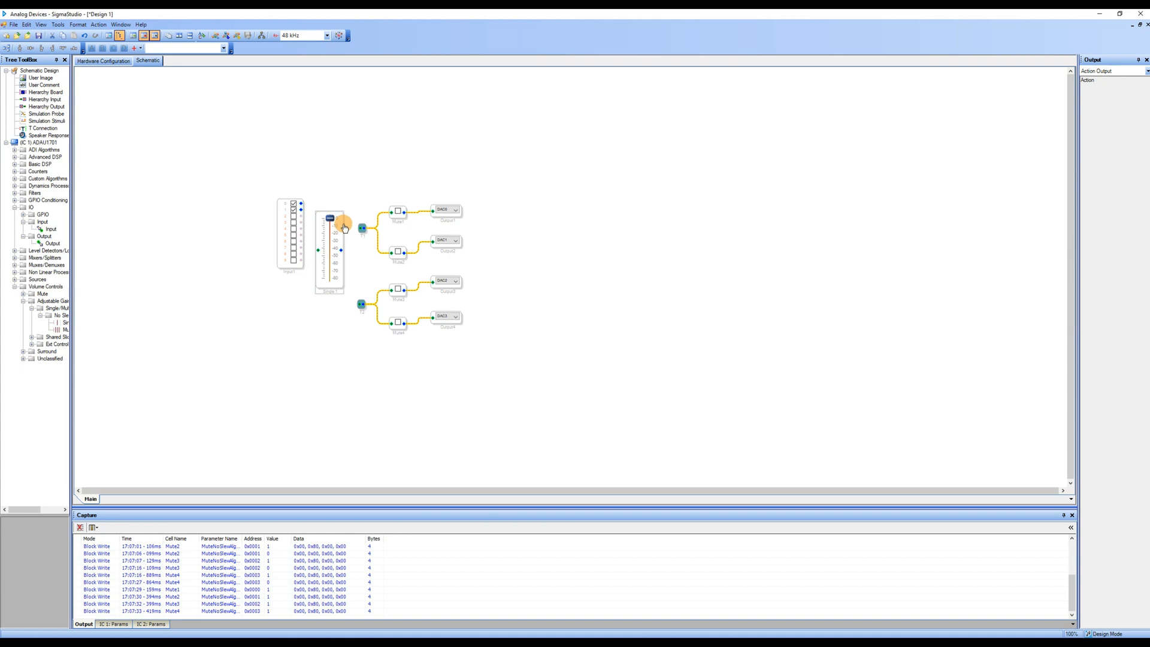
Add a second Gain (no slew) channel to the volume slider block
right_click(330, 242)
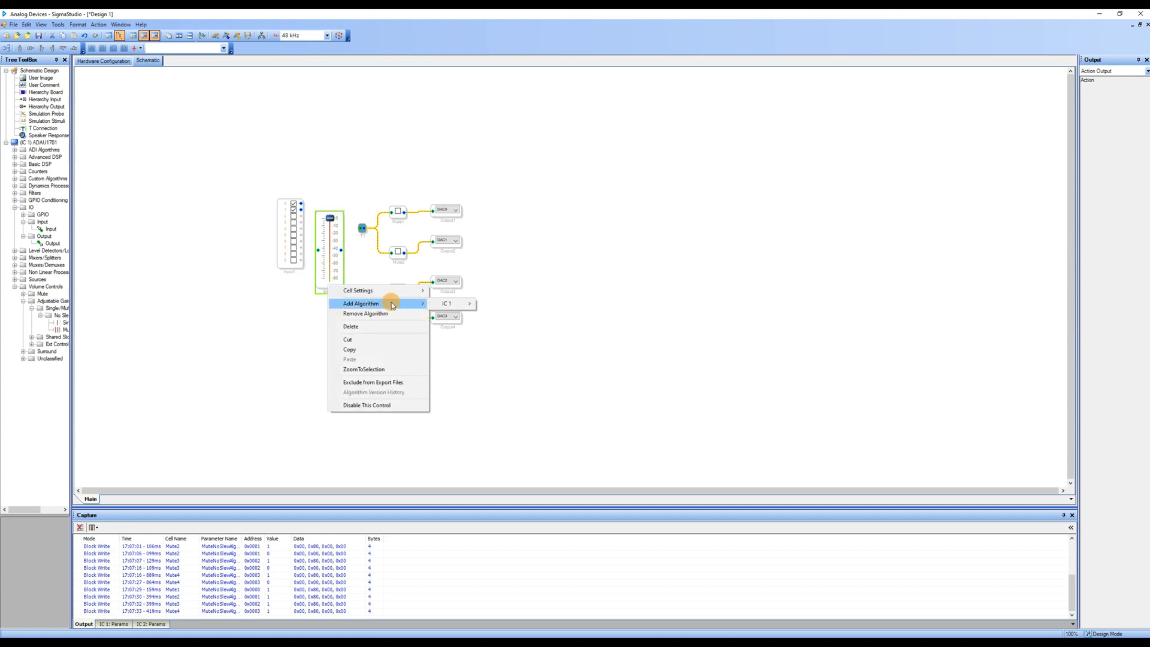
mouse_move(446, 303)
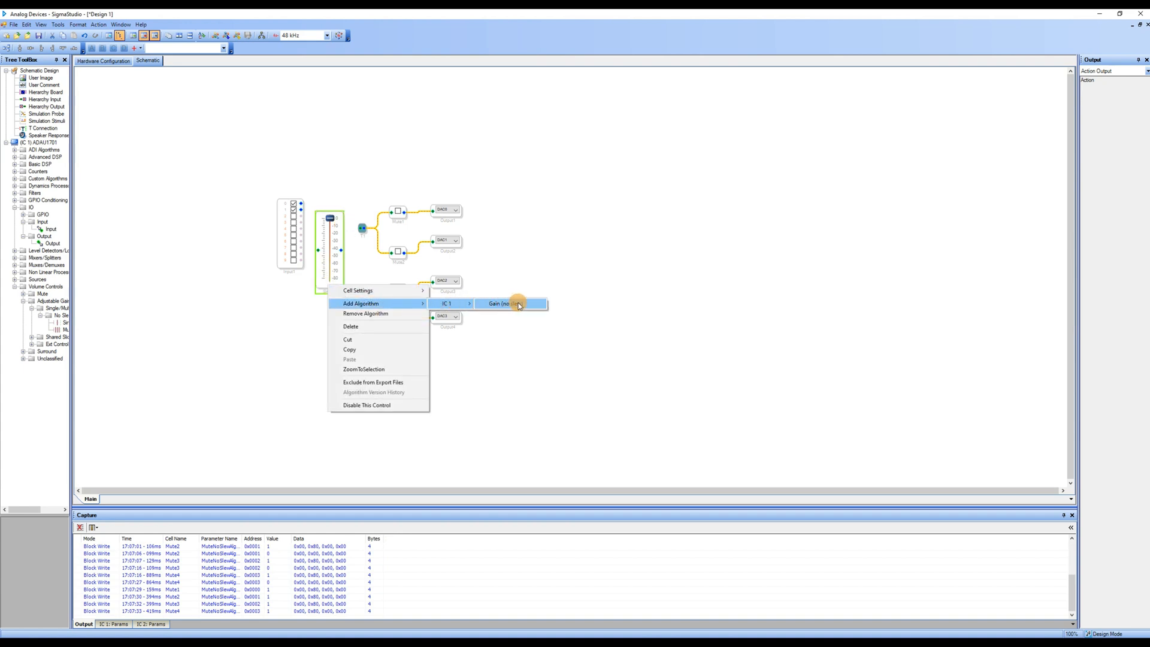
click(503, 304)
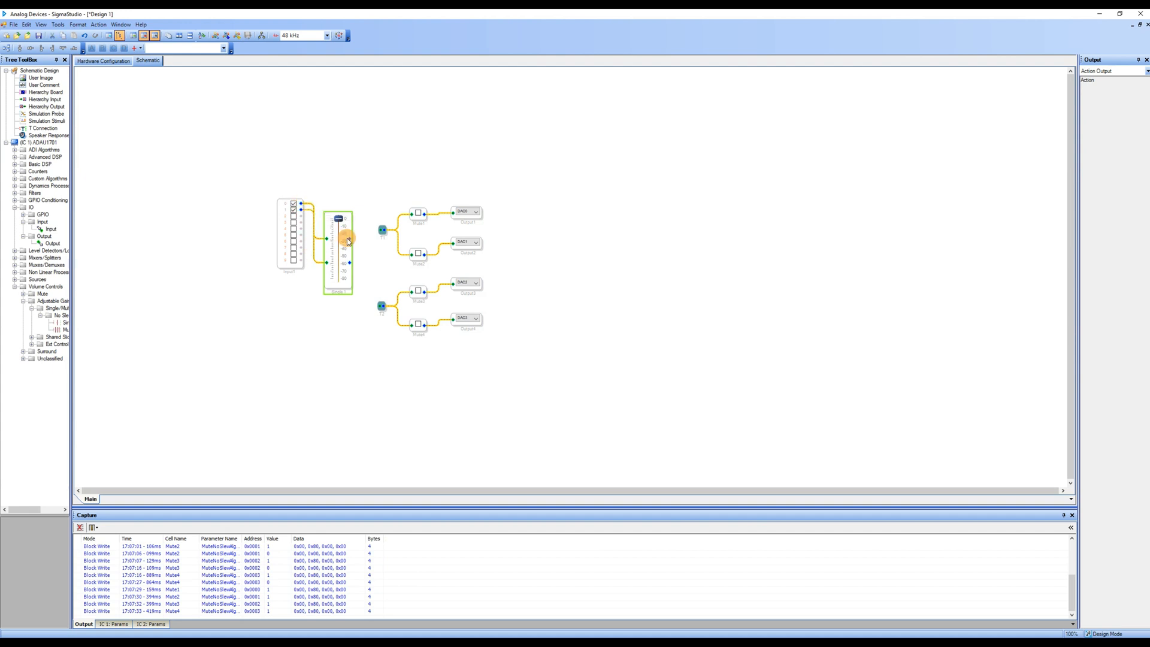
mouse_move(367, 294)
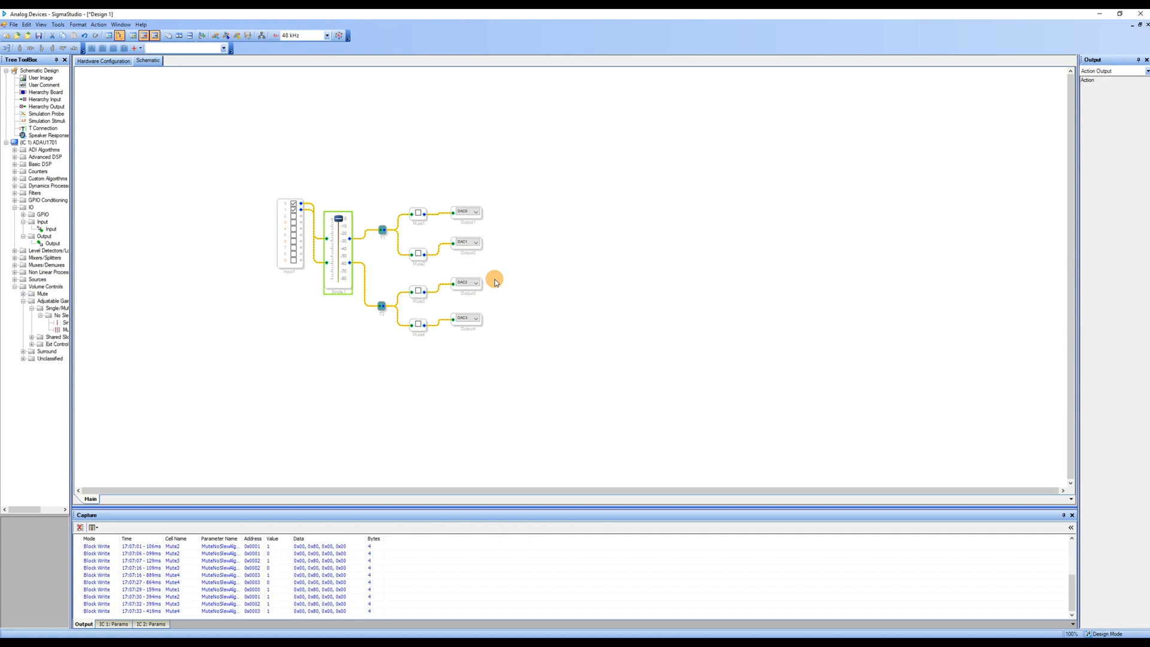
mouse_move(402, 184)
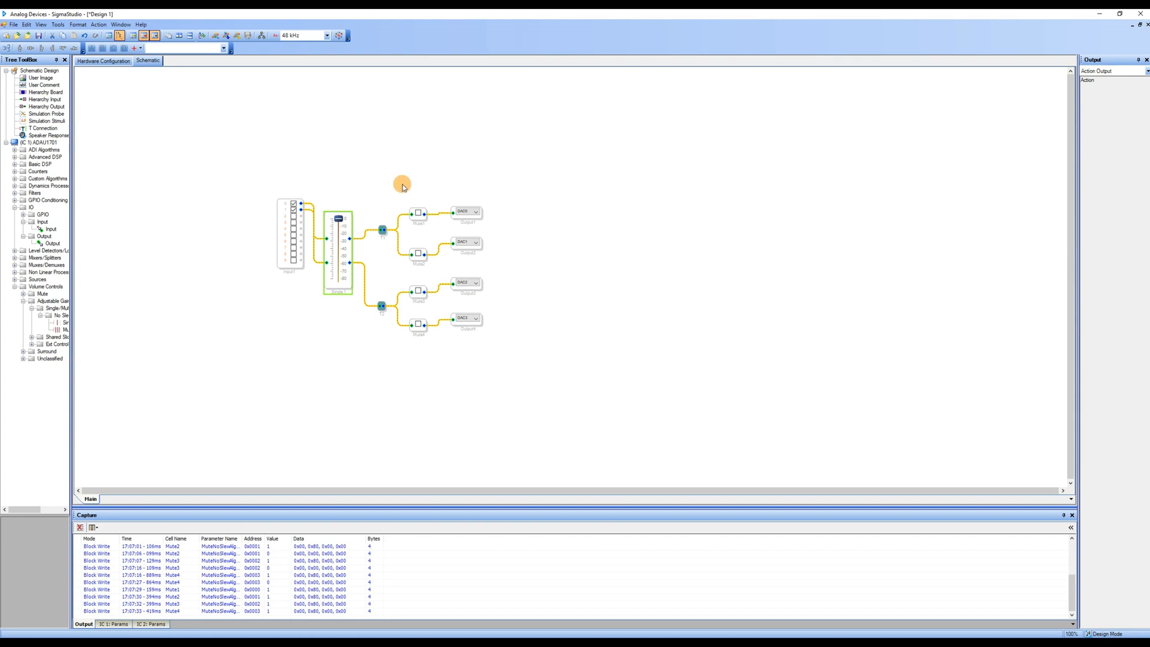
mouse_move(228, 35)
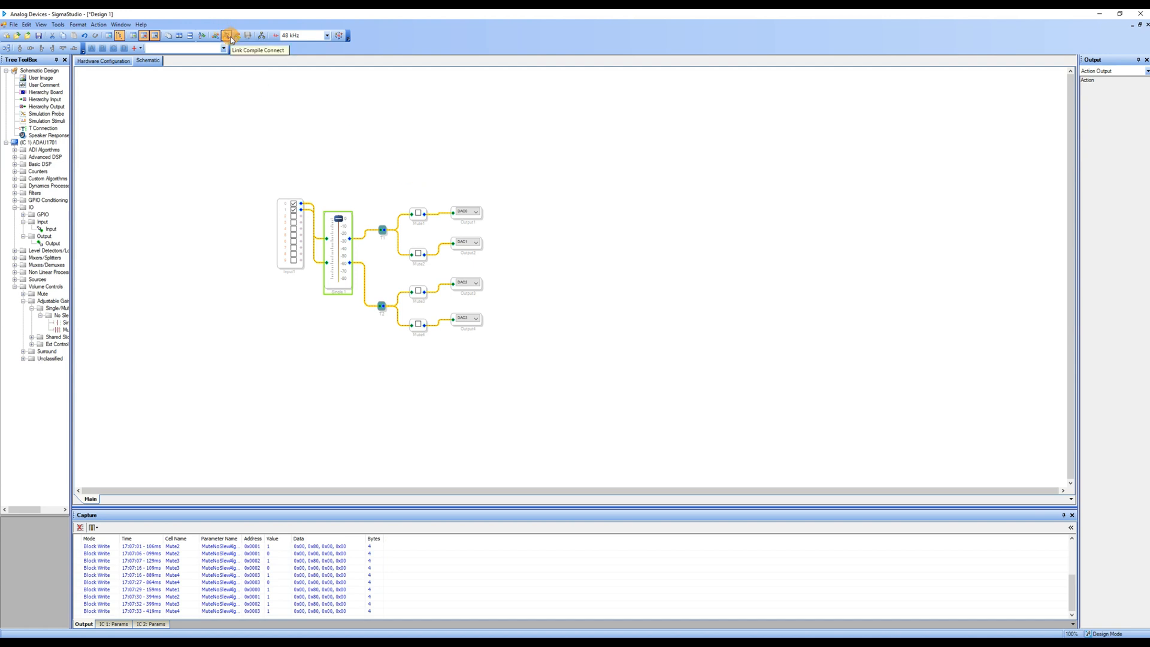
Recompile and download the design, then return to Hardware Configuration
click(236, 35)
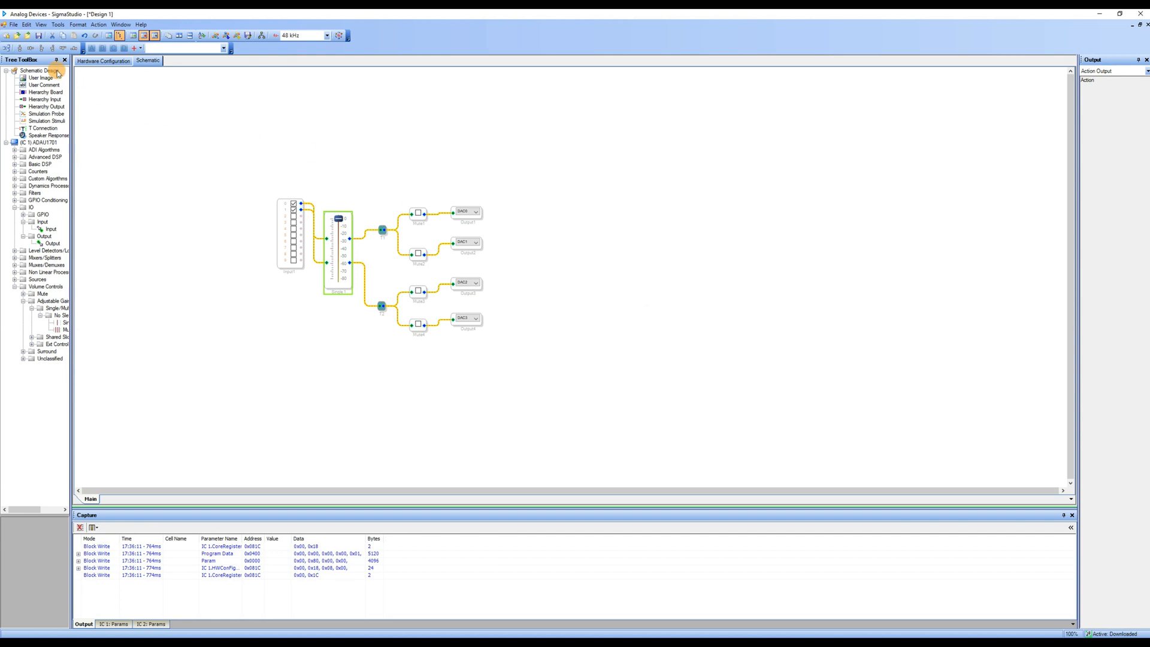
click(103, 60)
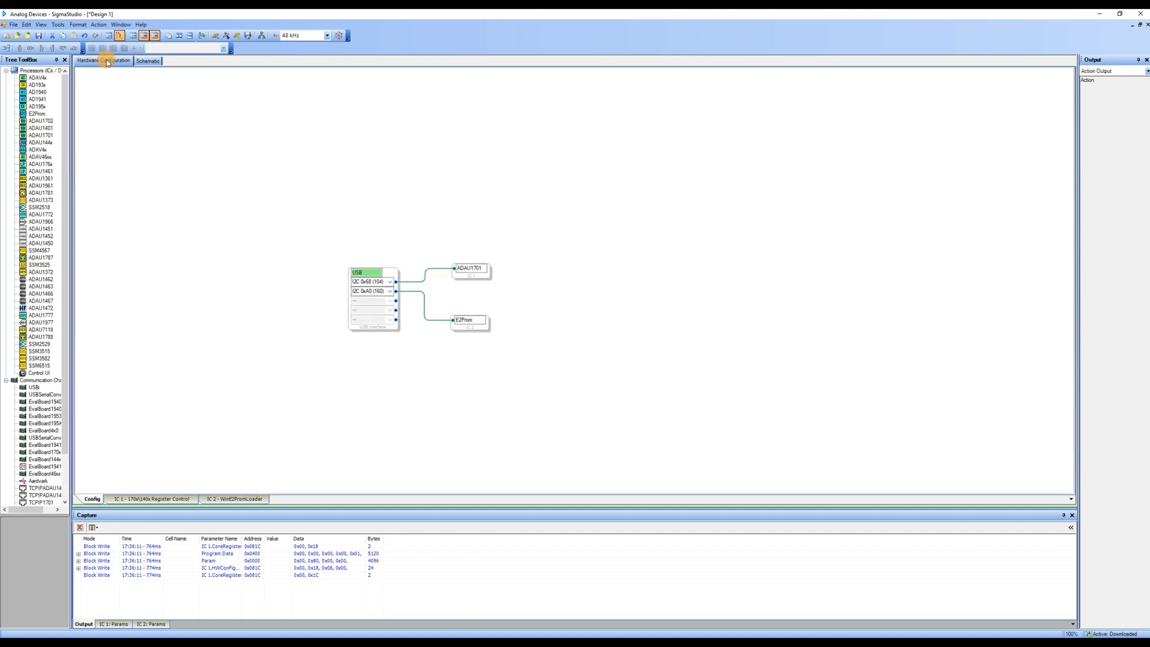
Write the latest compilation from the ADAU1701 cell to its E2PROM, accepting the default EEPROM properties
click(473, 270)
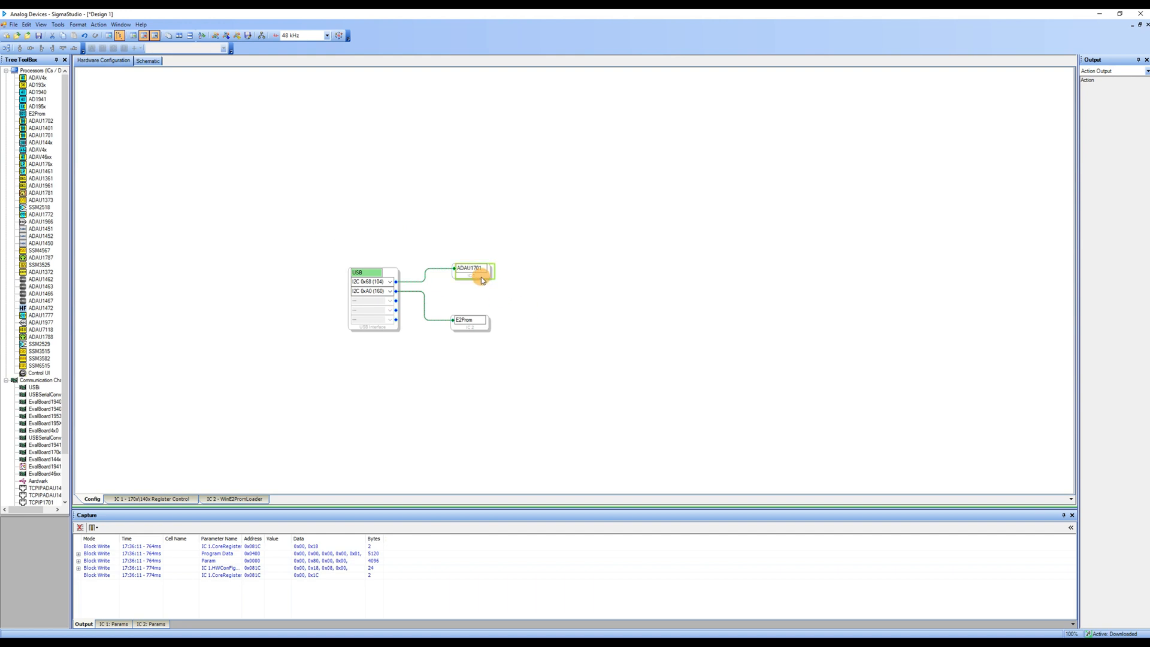
right_click(474, 269)
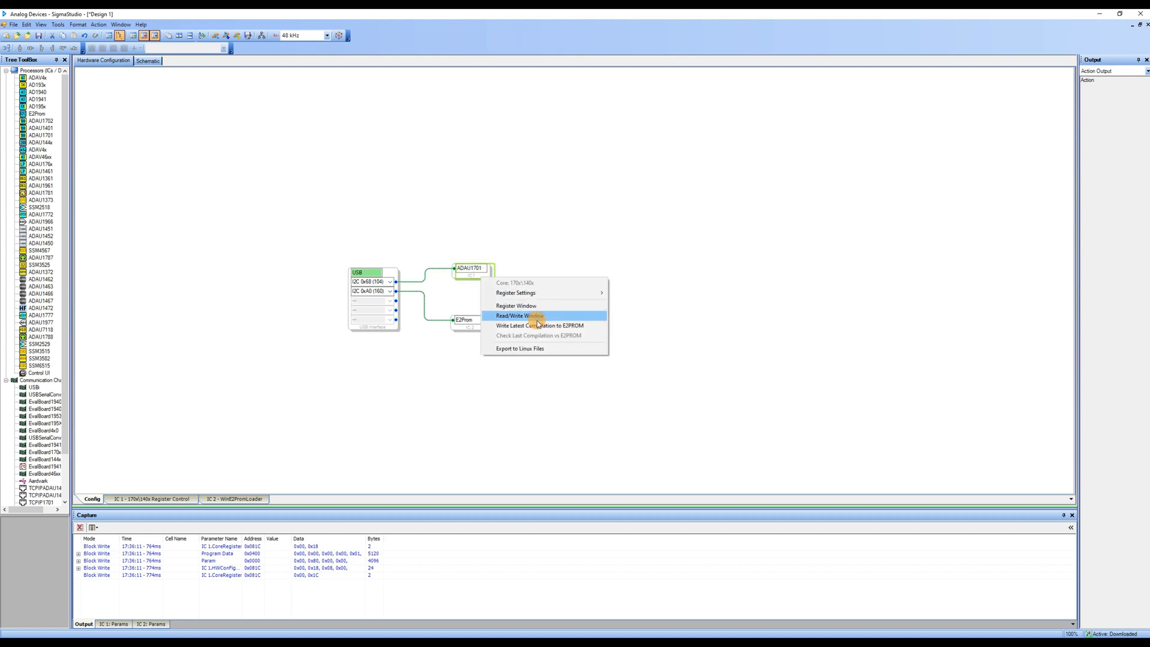
click(521, 316)
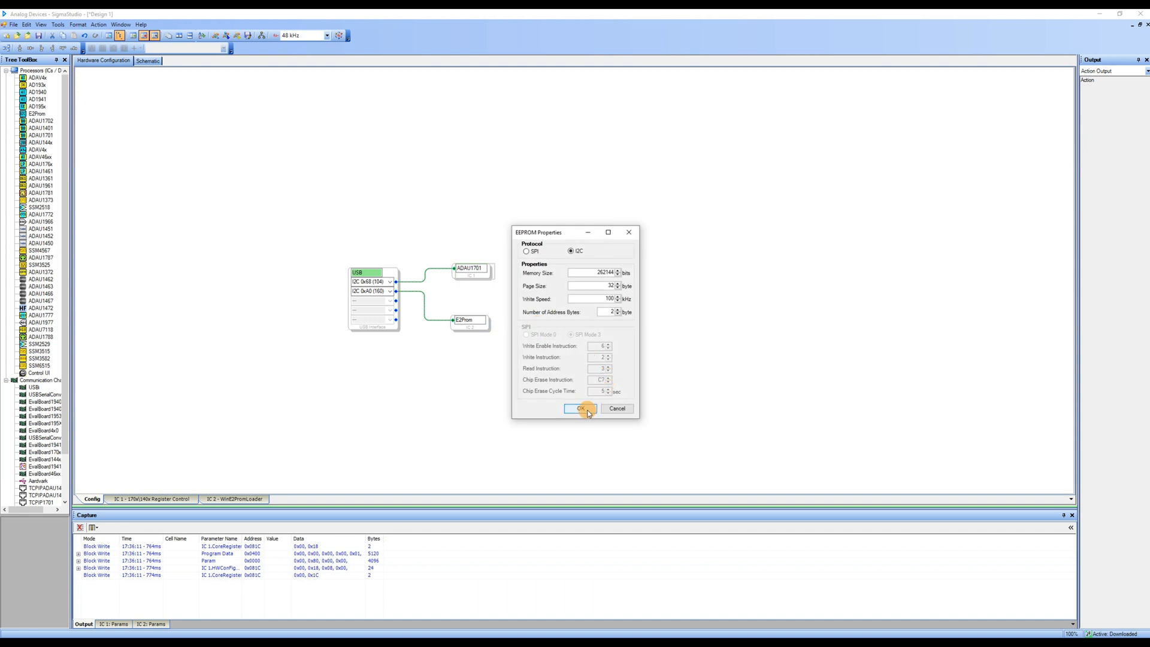
click(580, 409)
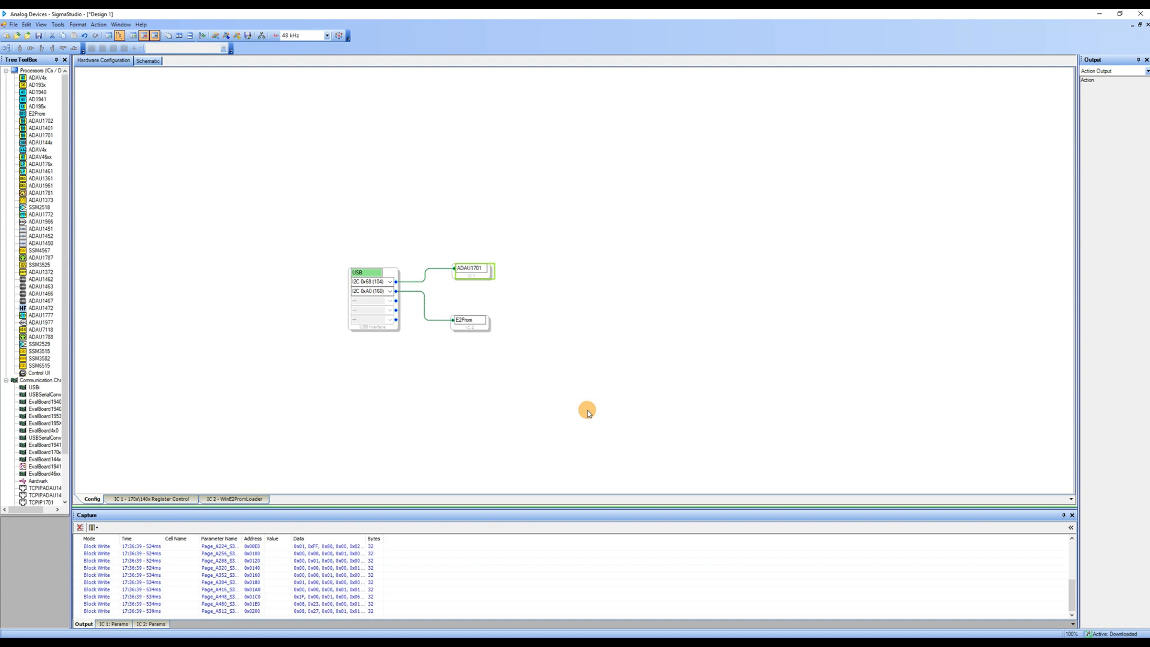
mouse_move(797, 429)
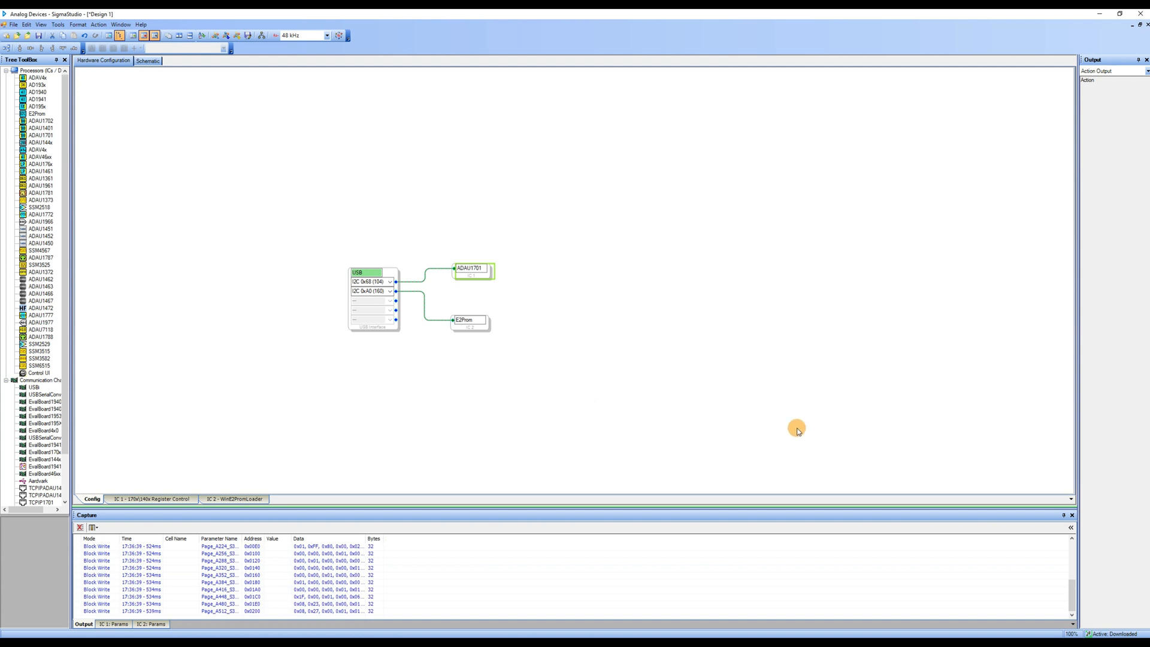